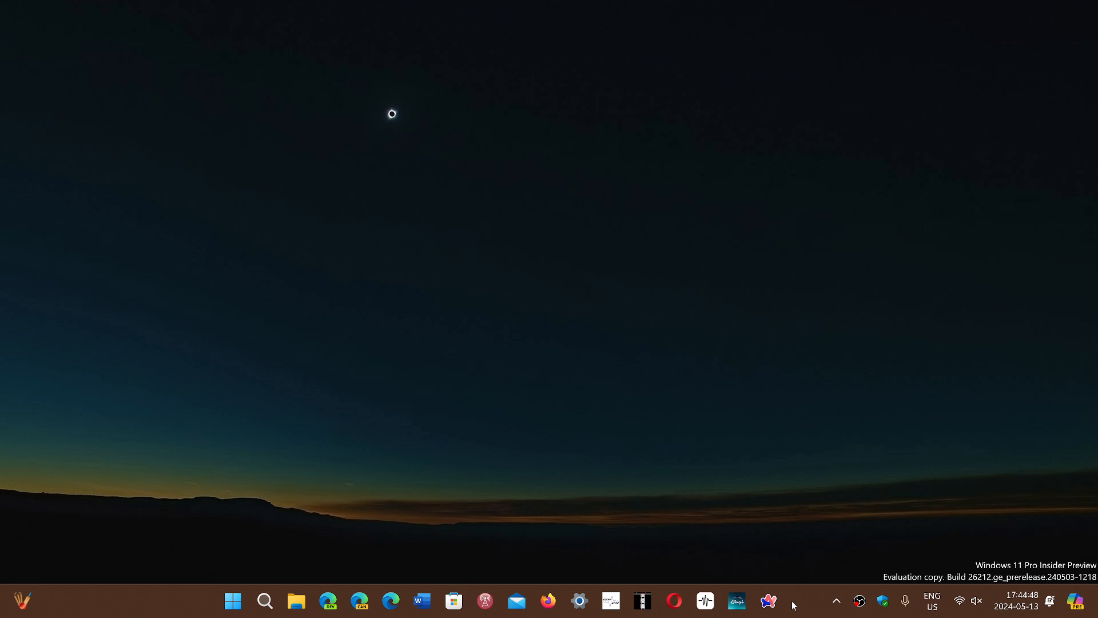
mouse_move(424, 484)
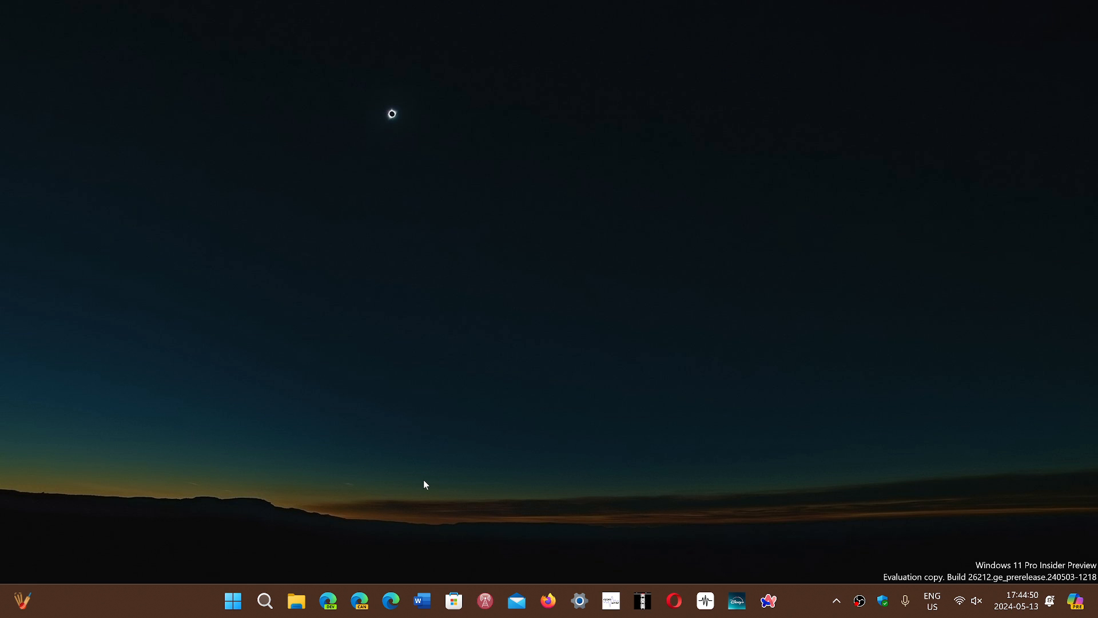
mouse_move(298, 572)
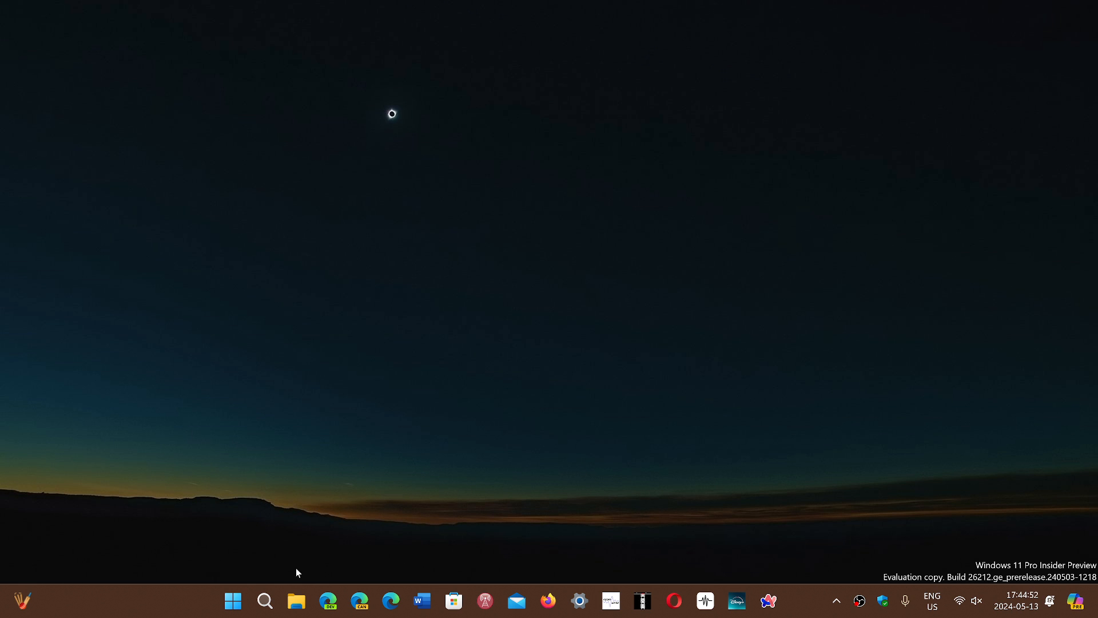
Launch Google Chrome from its desktop shortcut.
click(264, 601)
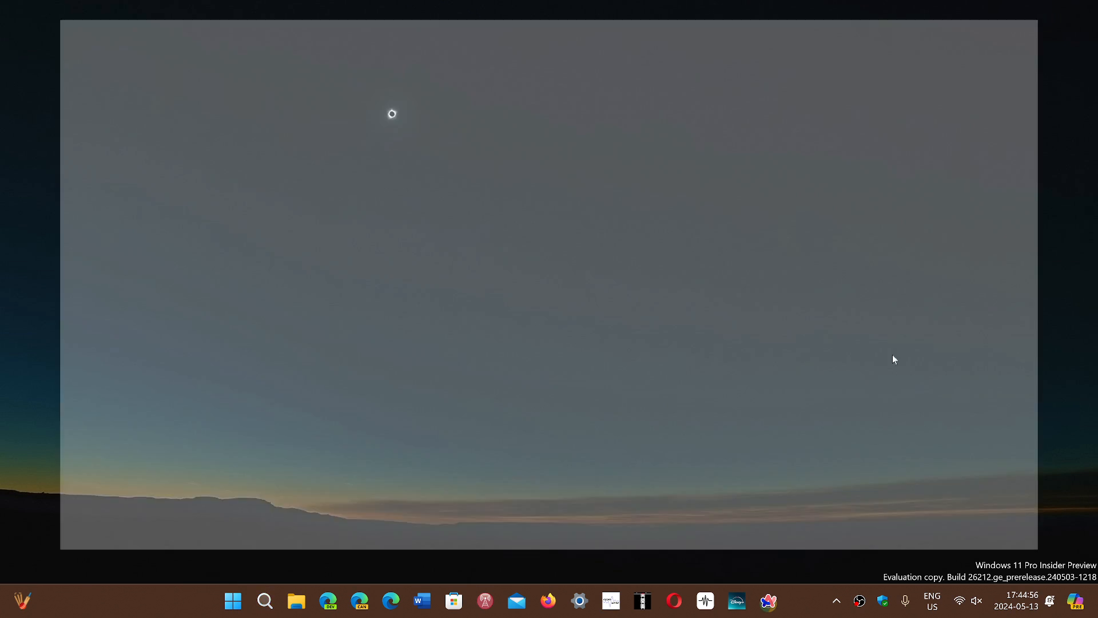
Let the meteo.gc.ca weather page finish loading with its Canada alerts map.
click(768, 601)
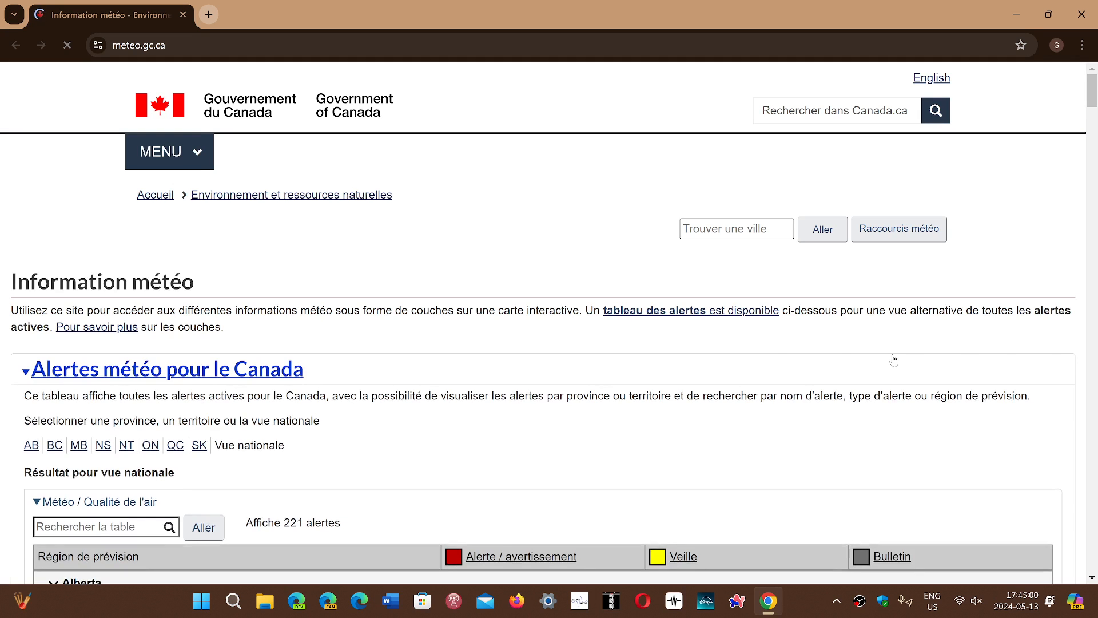
click(68, 45)
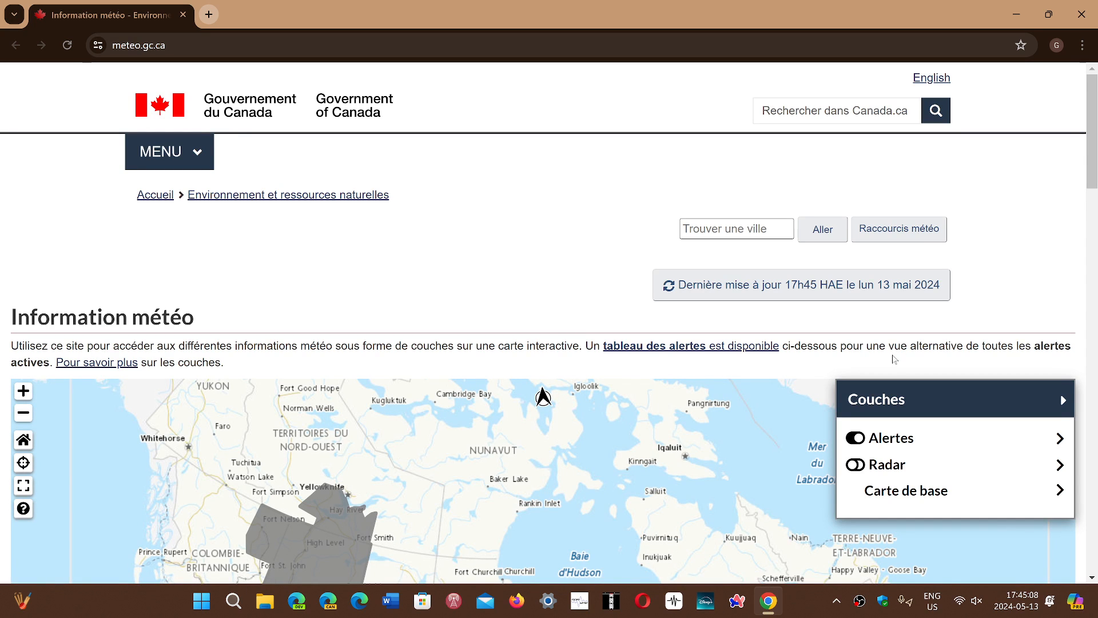
mouse_move(497, 217)
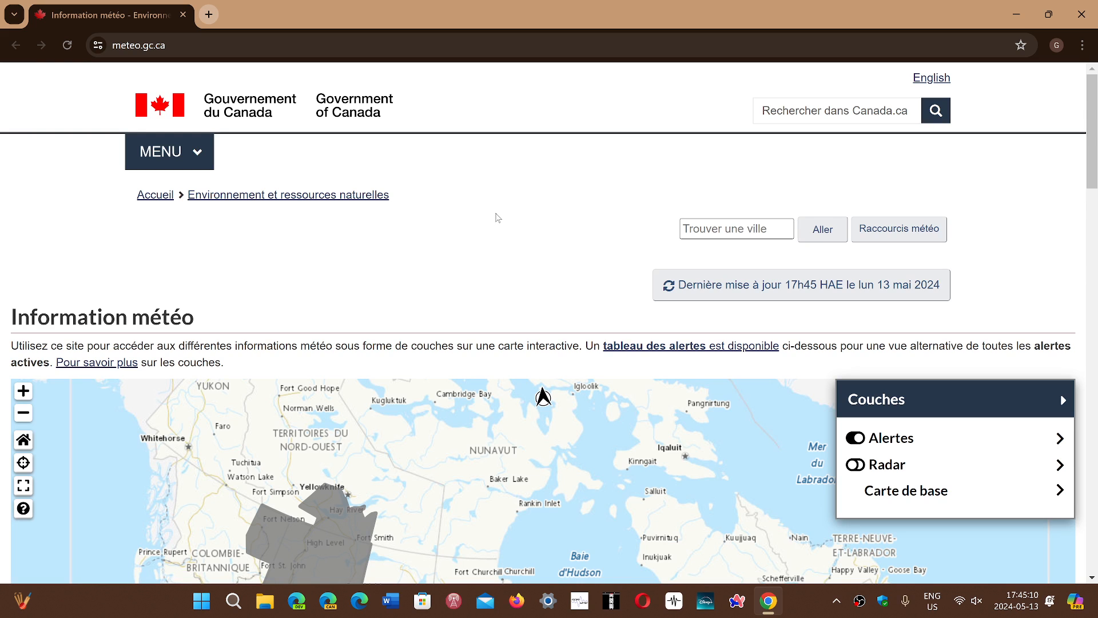
mouse_move(1085, 44)
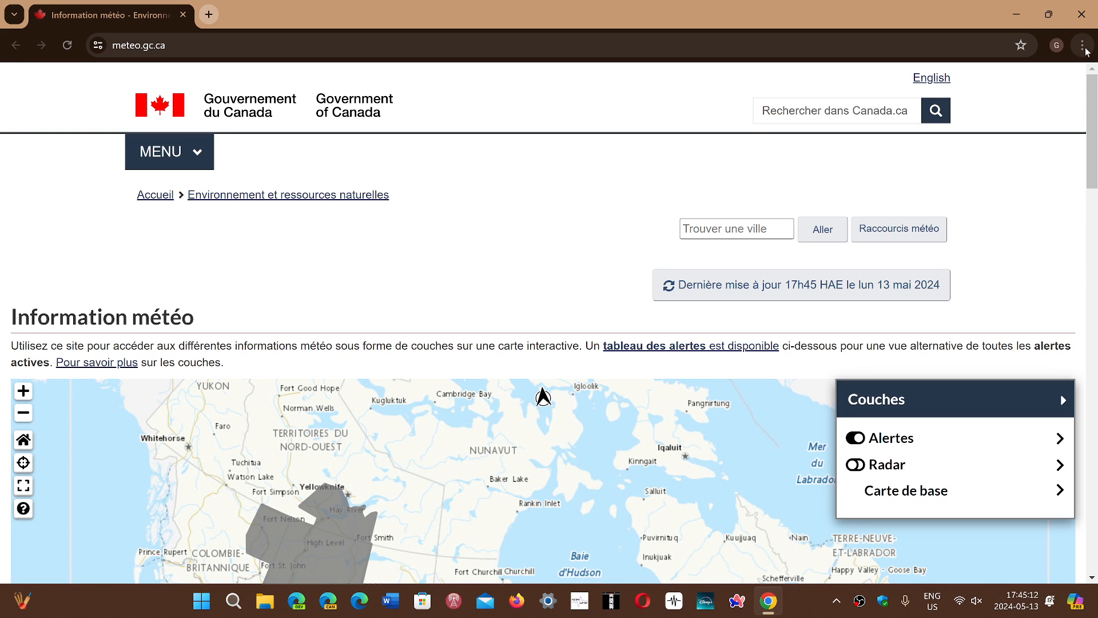
Reach About Google Chrome via the menu's Help entry, showing version 124.0.6367.208 up to date.
click(1084, 45)
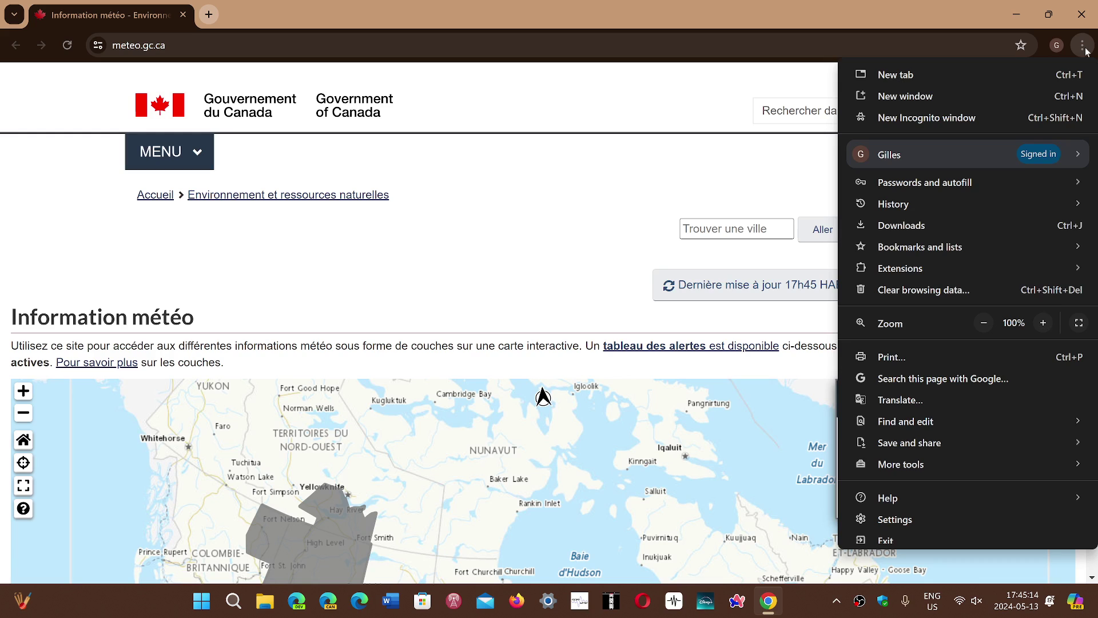
click(888, 498)
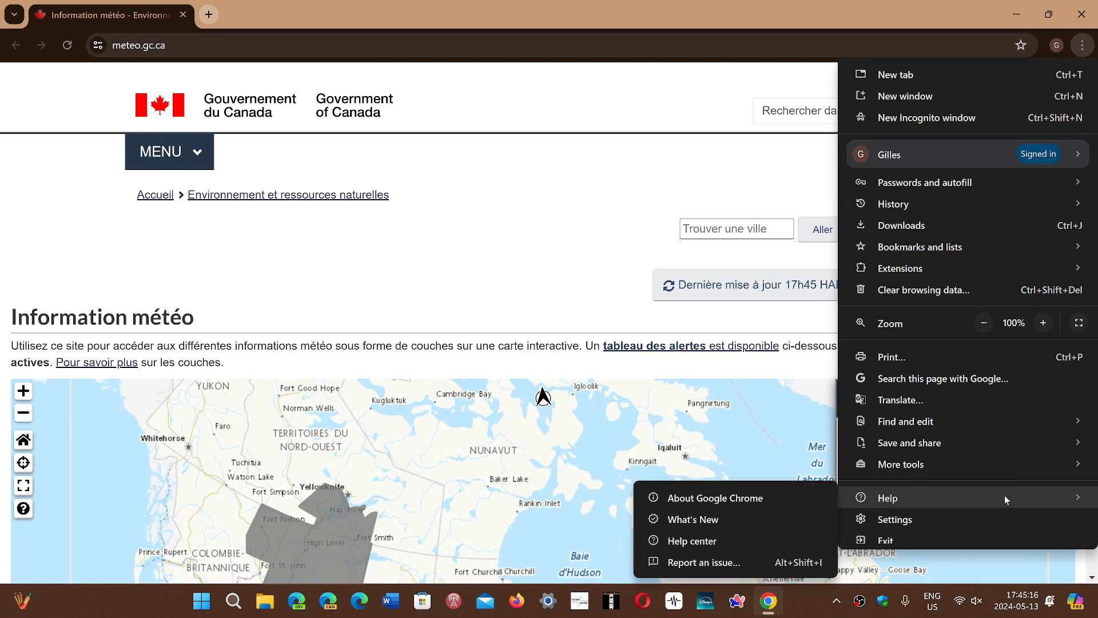
click(714, 498)
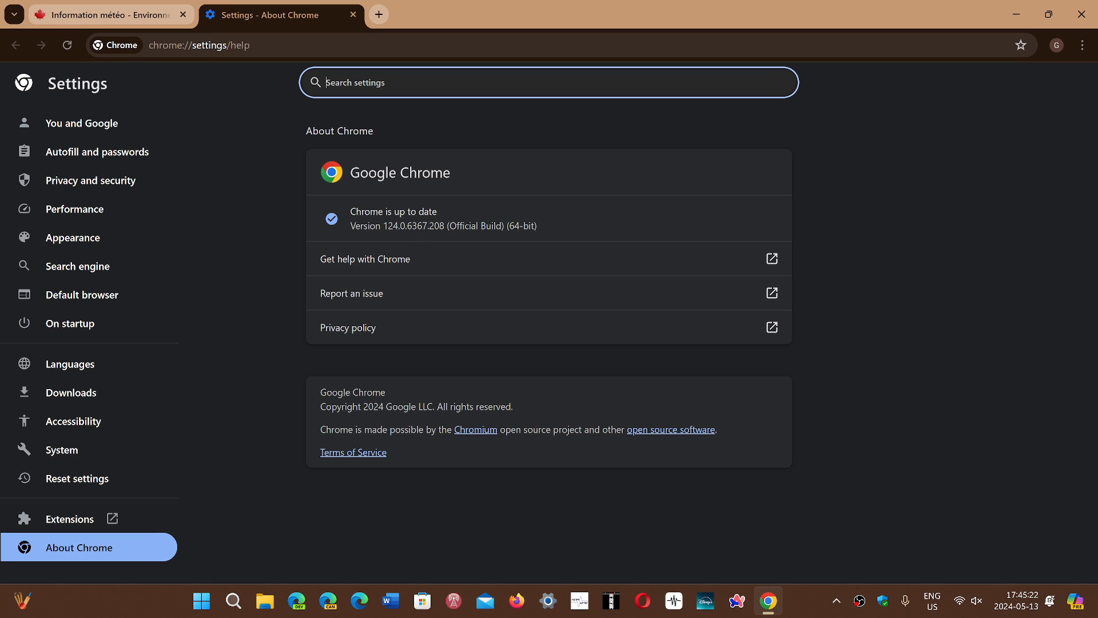
mouse_move(619, 235)
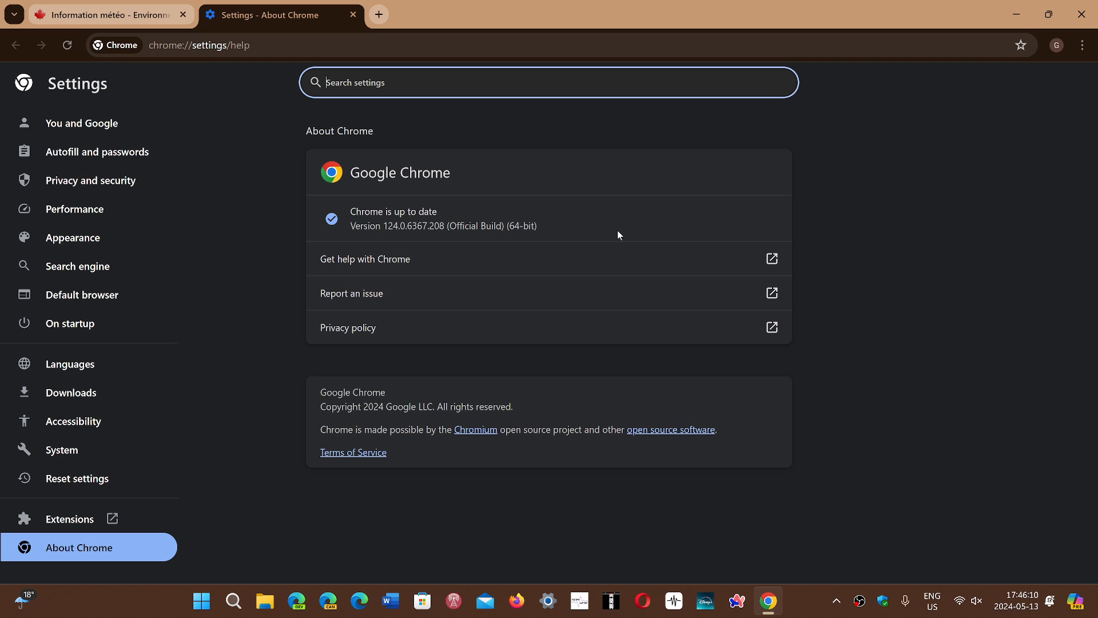
mouse_move(954, 180)
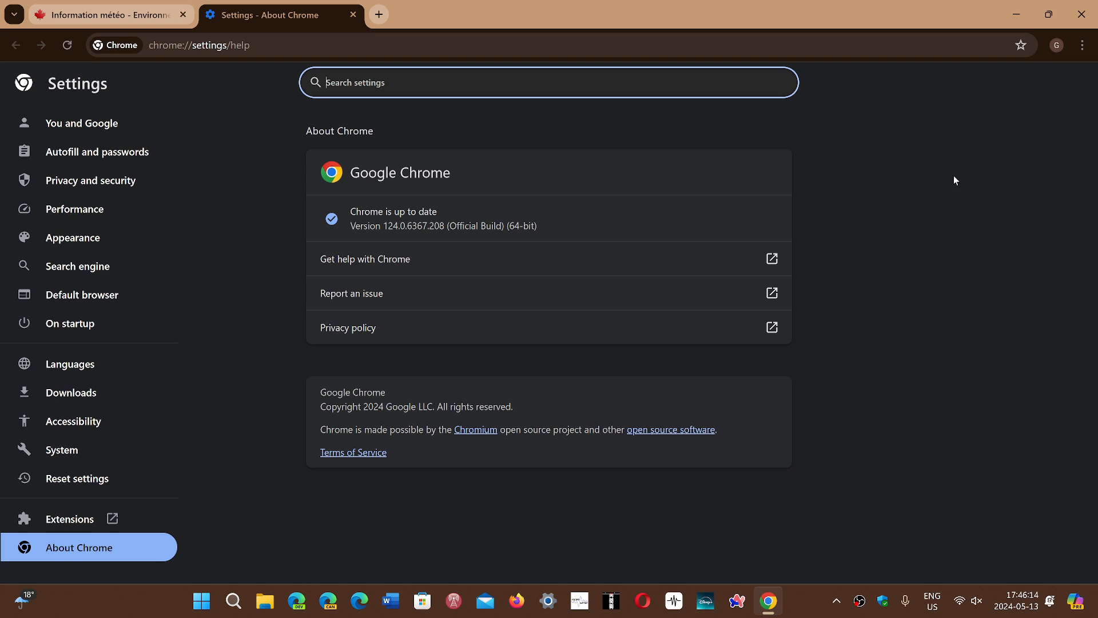
mouse_move(905, 215)
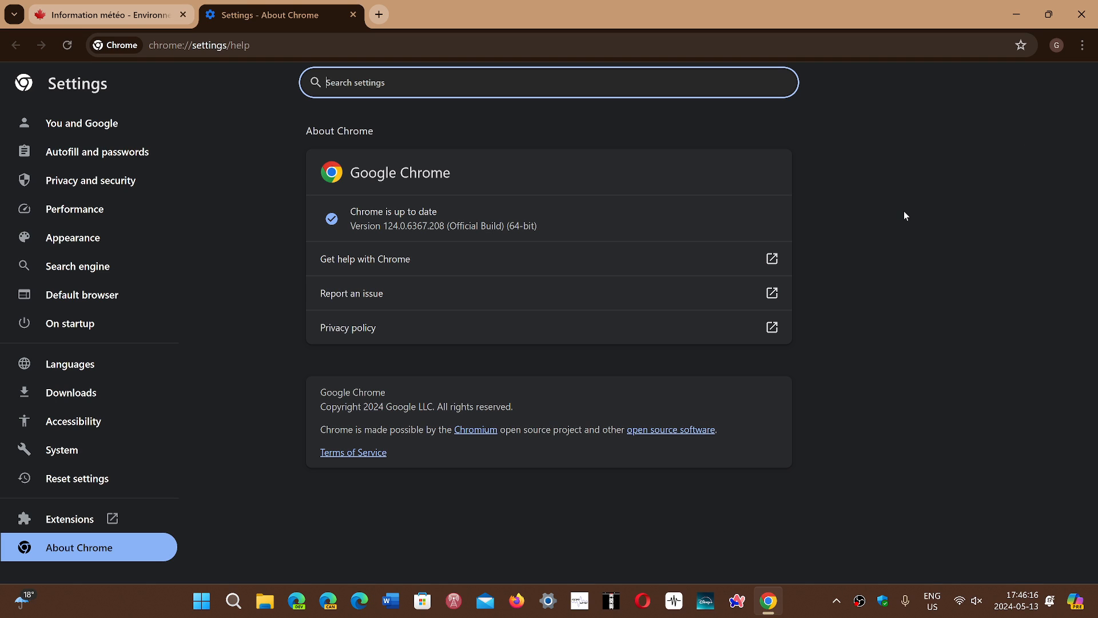